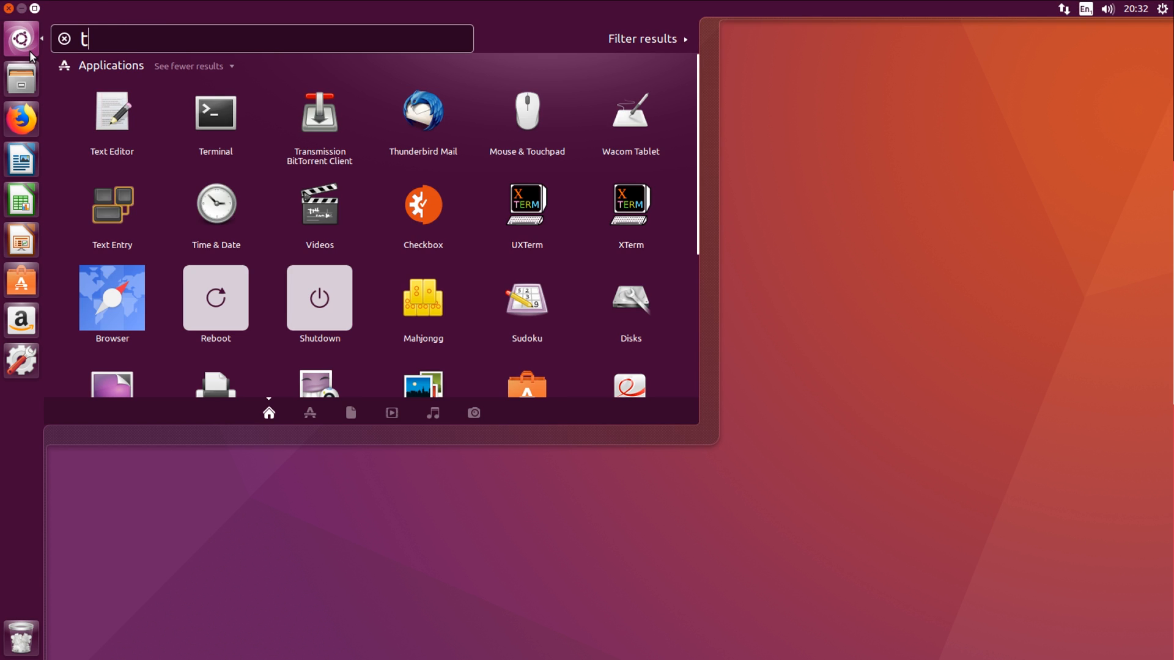
# - Launch the Terminal application from the Dash search for 'terminal'
pyautogui.write('erminal')
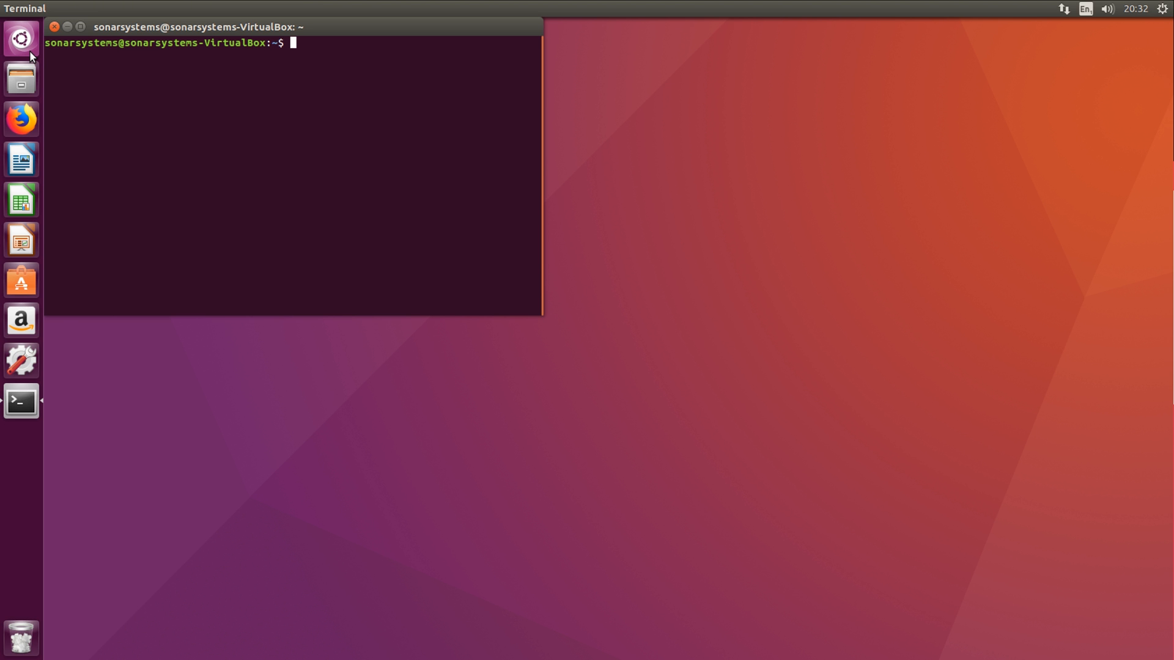
# - Run python3 --version, reporting Python 3.5.2, and begin a sudo command
pyautogui.write('python')
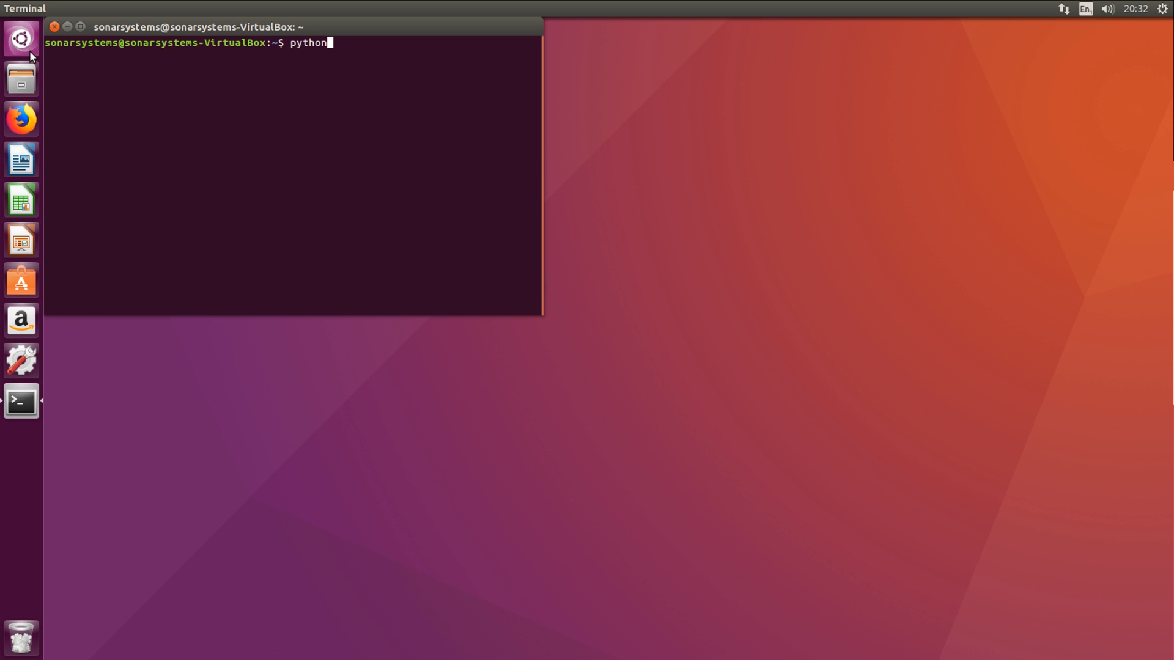
pyautogui.write('3 --version')
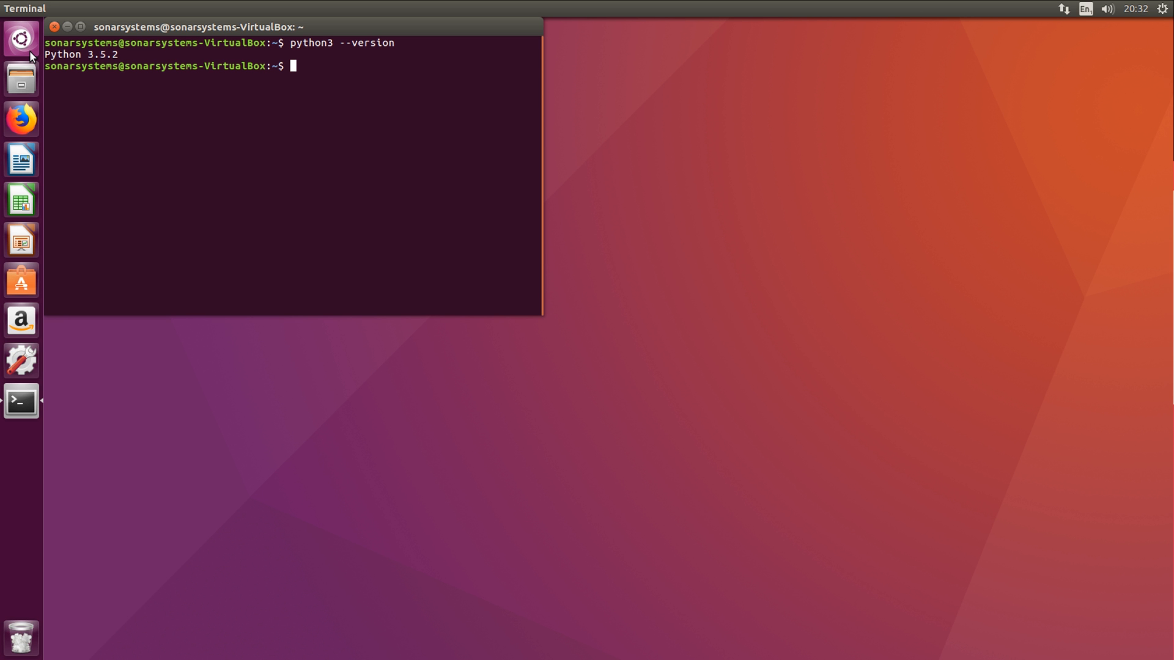
pyautogui.write('sudo ap')
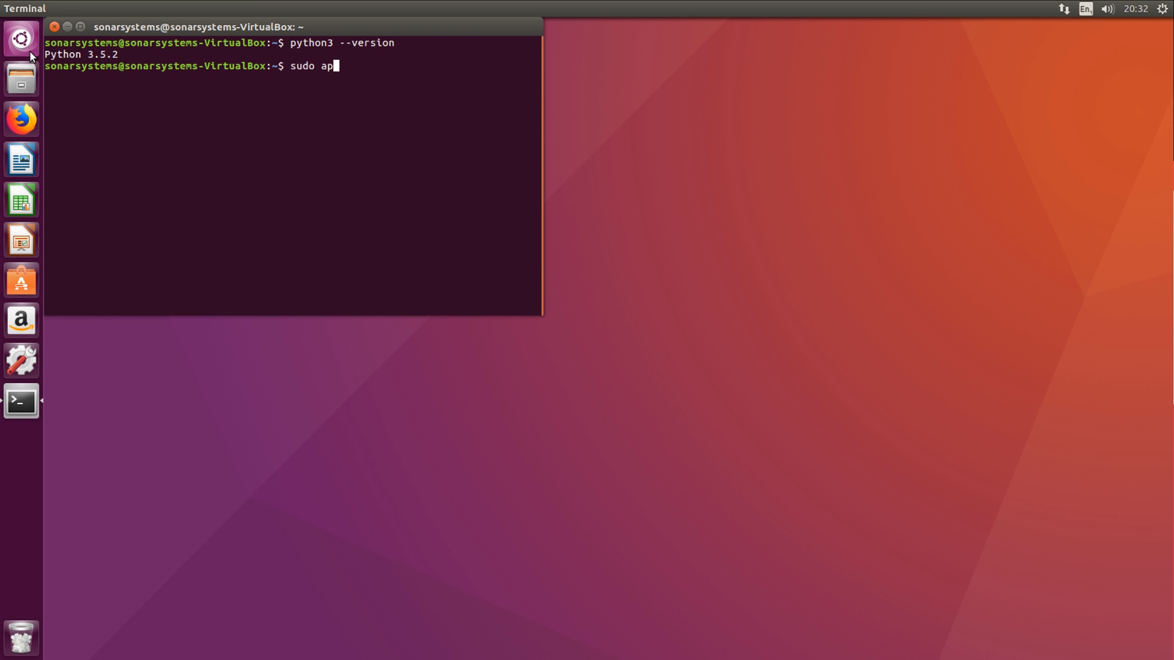
# - Run sudo apt-get update with the password to refresh the package lists
pyautogui.write('t-get u')
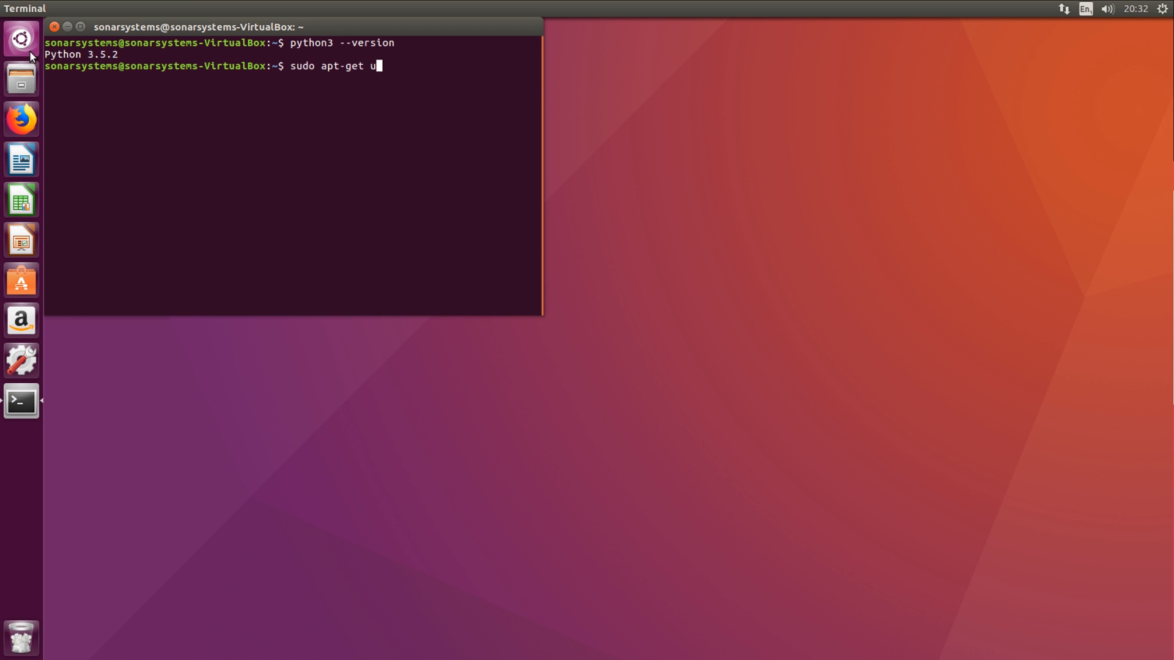
pyautogui.press('Return')
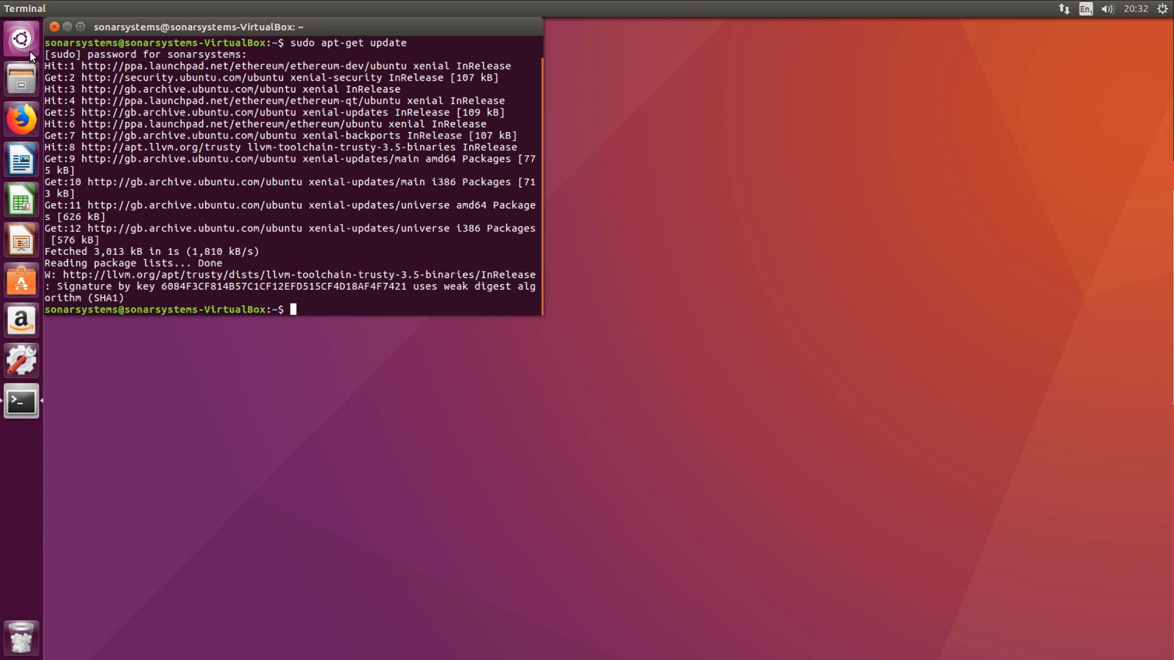
# - Enter a sudo apt-get install command for the python package
pyautogui.write('sudo a')
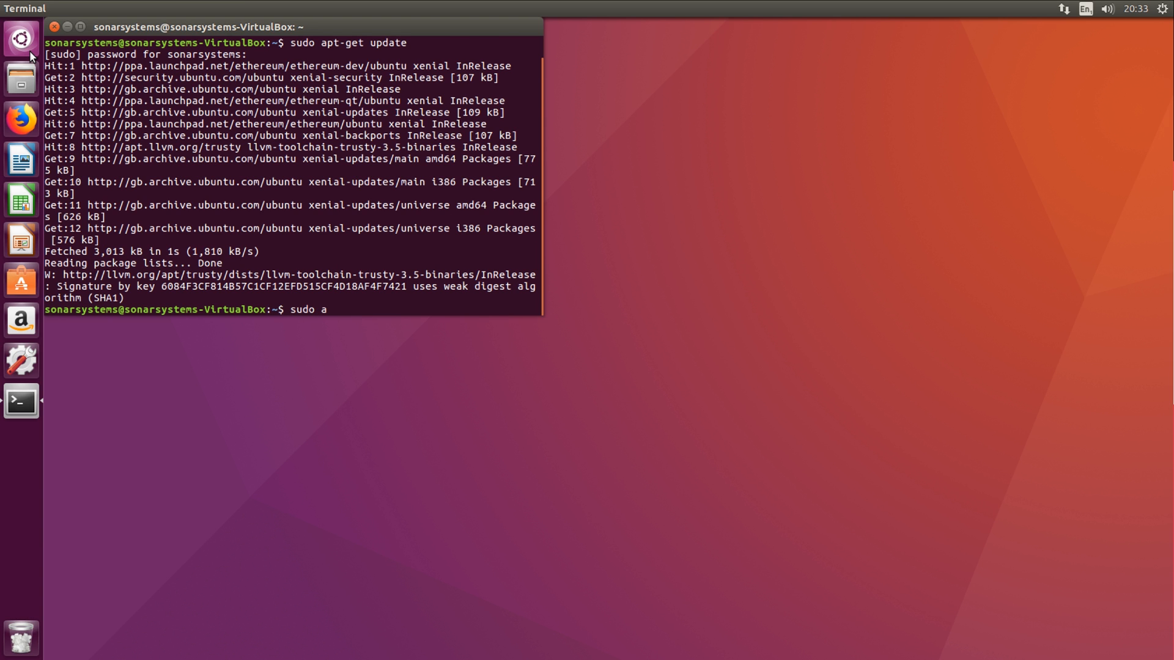
pyautogui.write('pr')
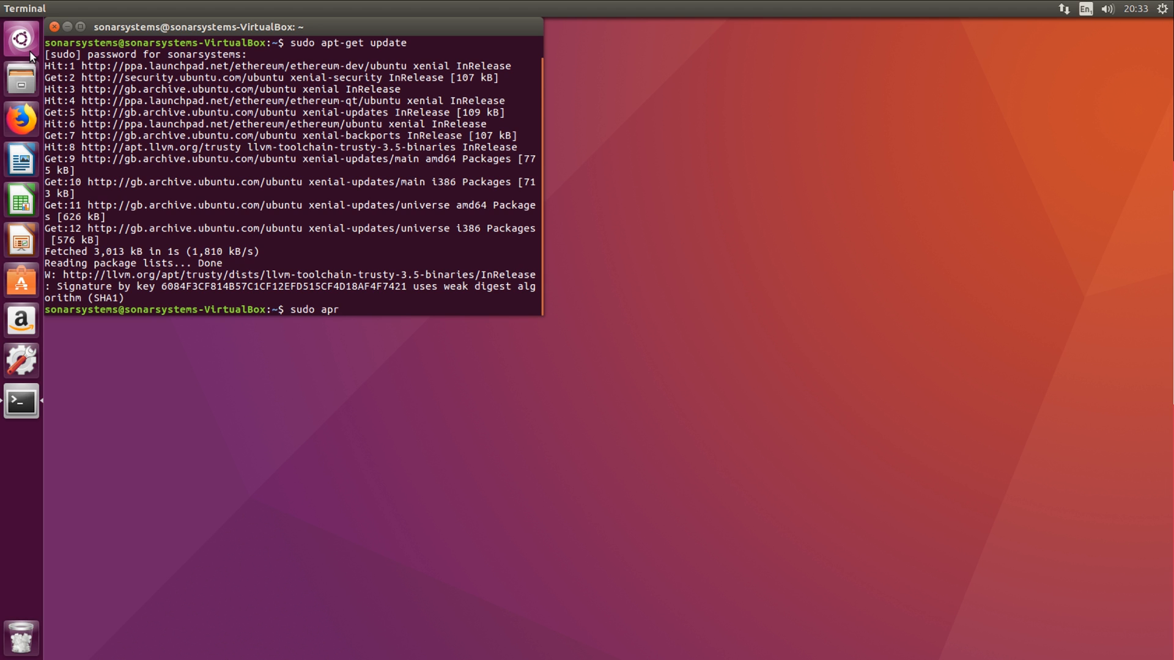
pyautogui.write('t-get')
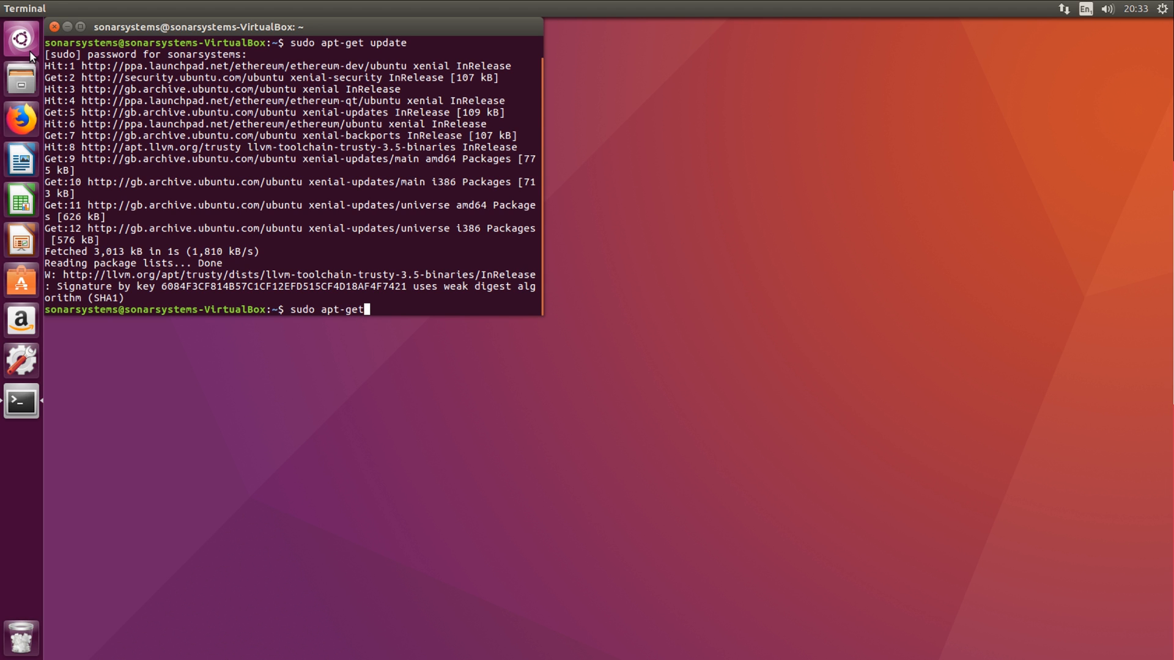
pyautogui.write('install pyt')
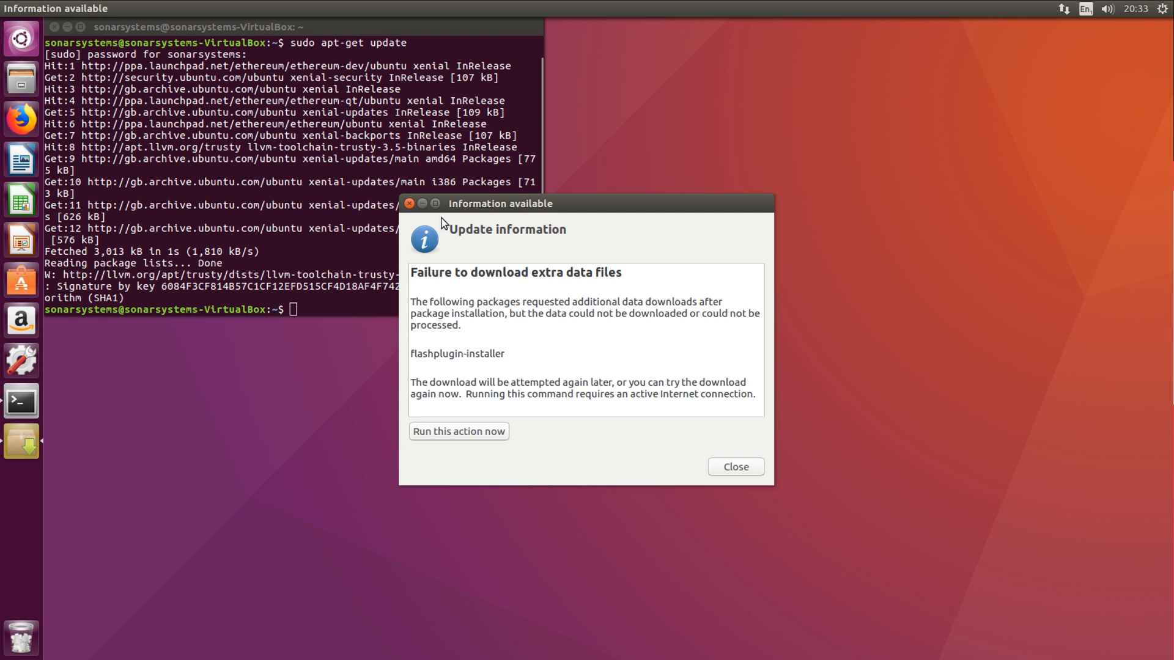
# - Close the 'Information available' notice and bring up the Dash search
pyautogui.click(735, 467)
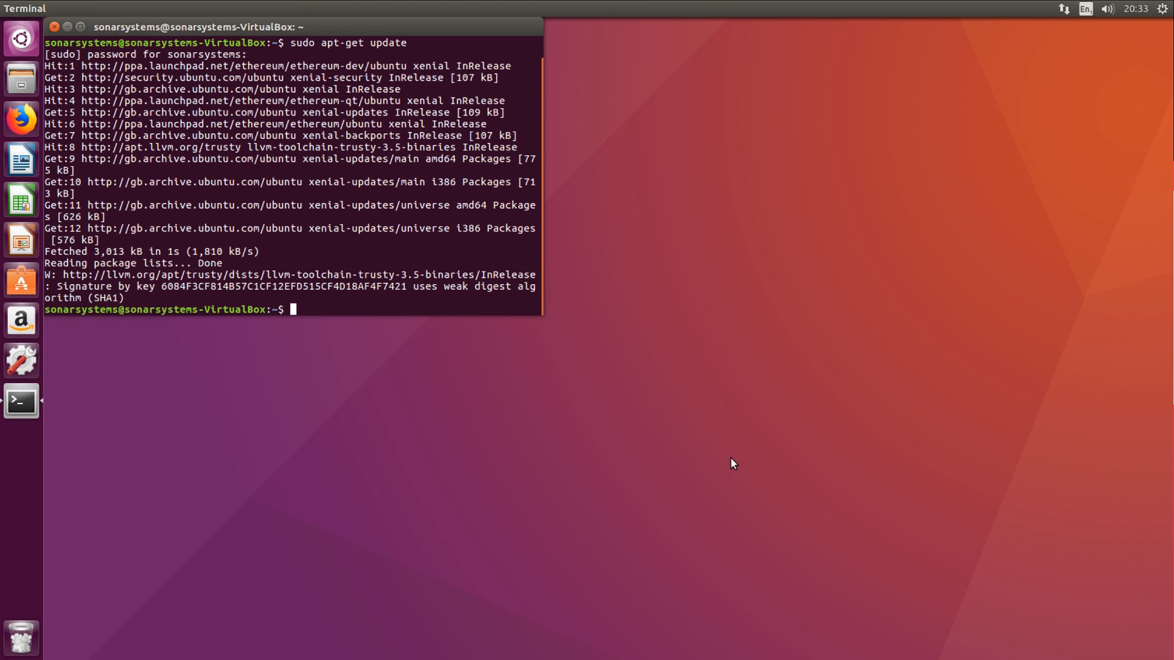
pyautogui.moveTo(348, 306)
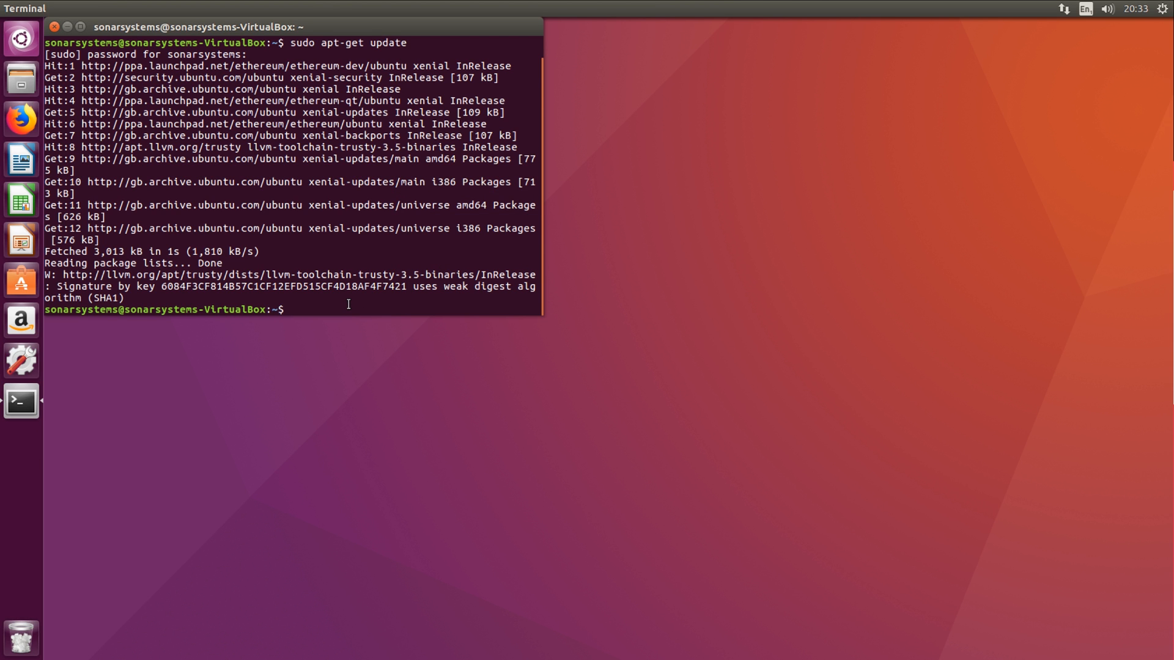
pyautogui.moveTo(210, 186)
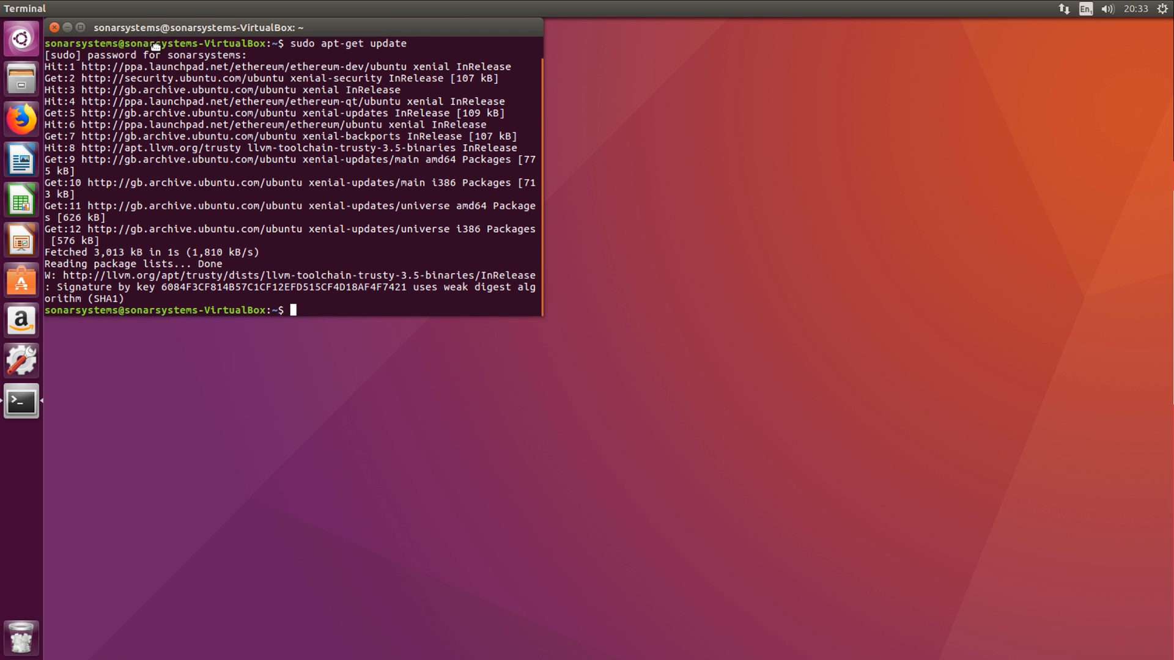
pyautogui.click(18, 38)
pyautogui.write('tex')
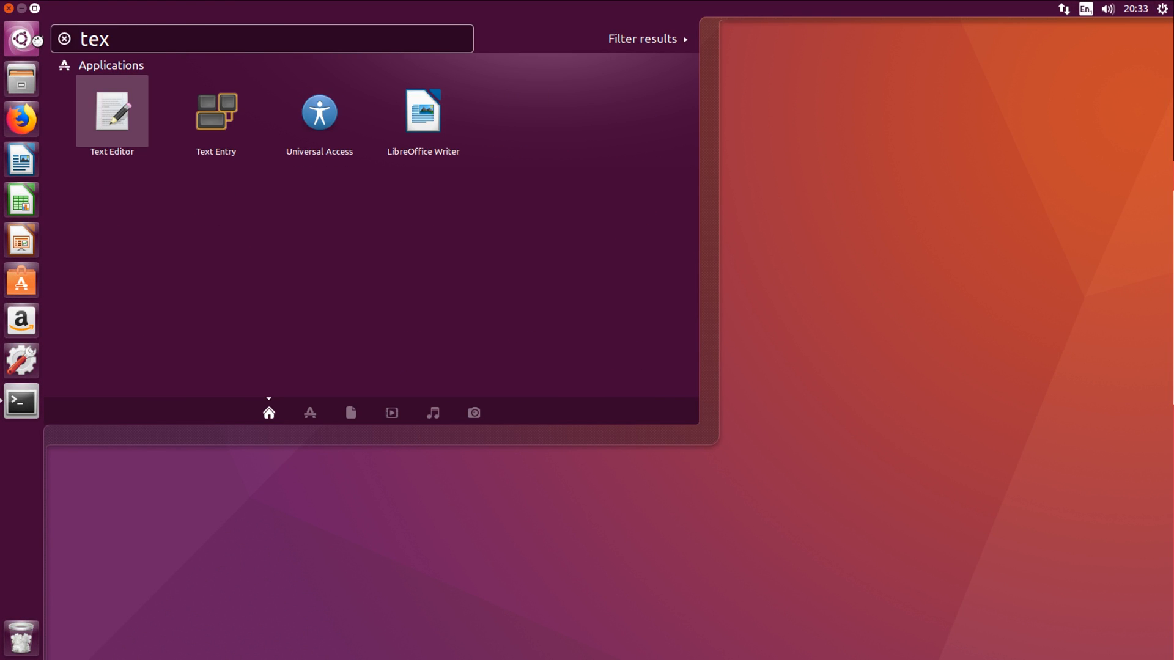
# - Write print("Hello World") in a new Text Editor document and start saving it
pyautogui.click(112, 110)
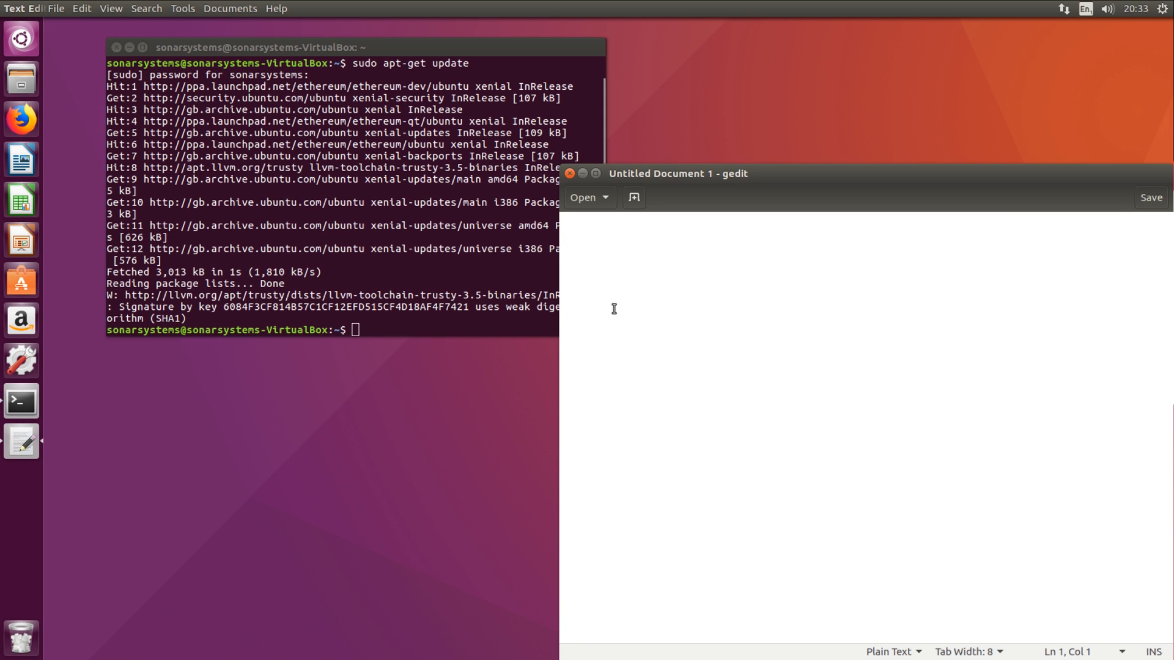
pyautogui.write('print')
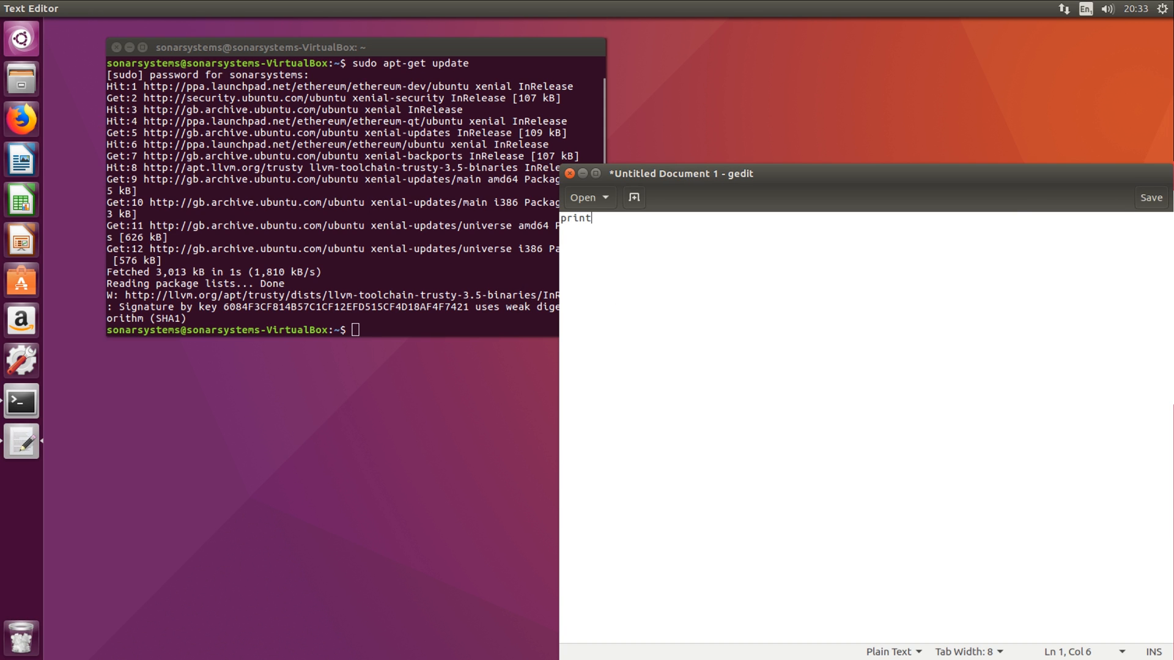
pyautogui.write('("")')
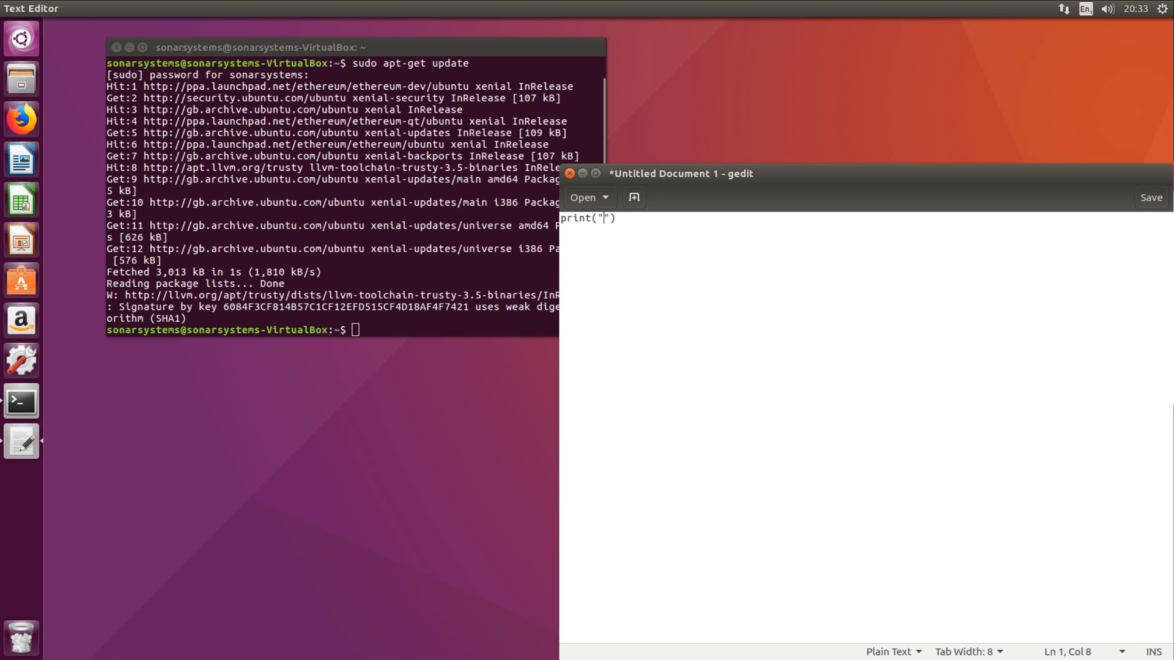
pyautogui.write('Hello Woir')
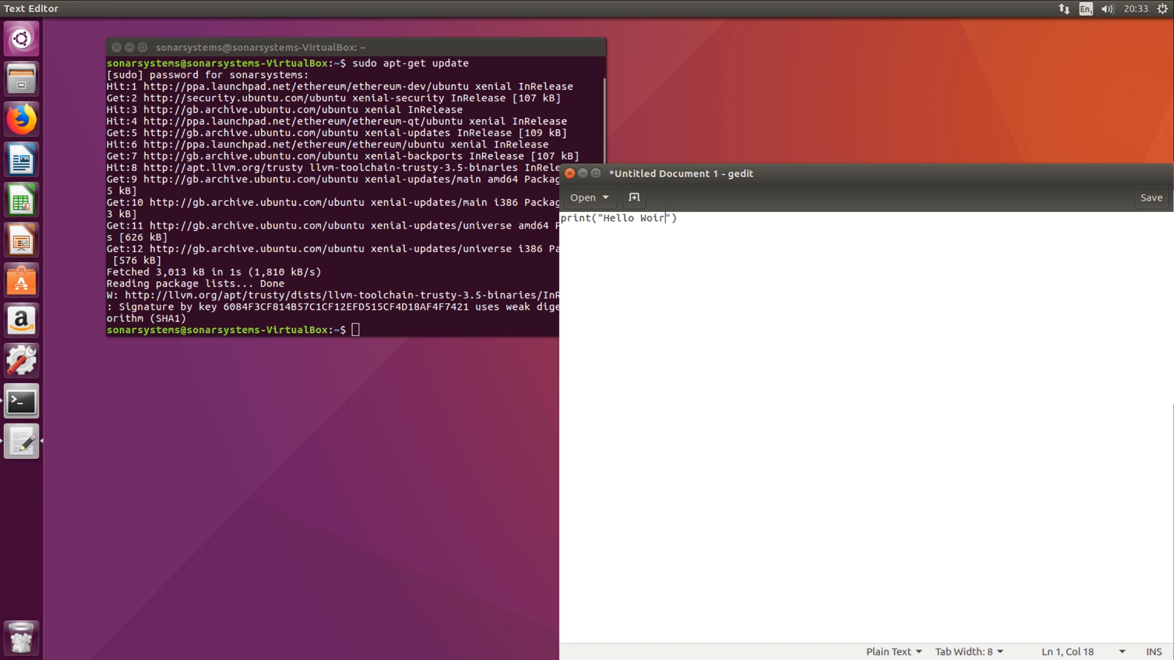
pyautogui.write('ld')
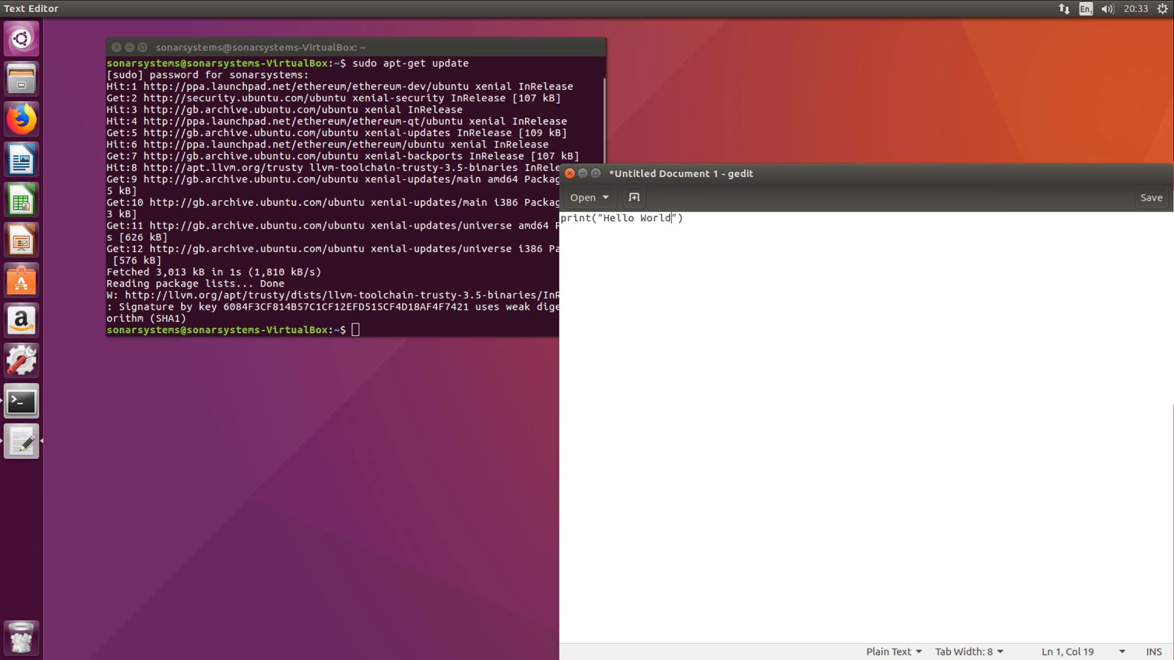
pyautogui.click(1154, 198)
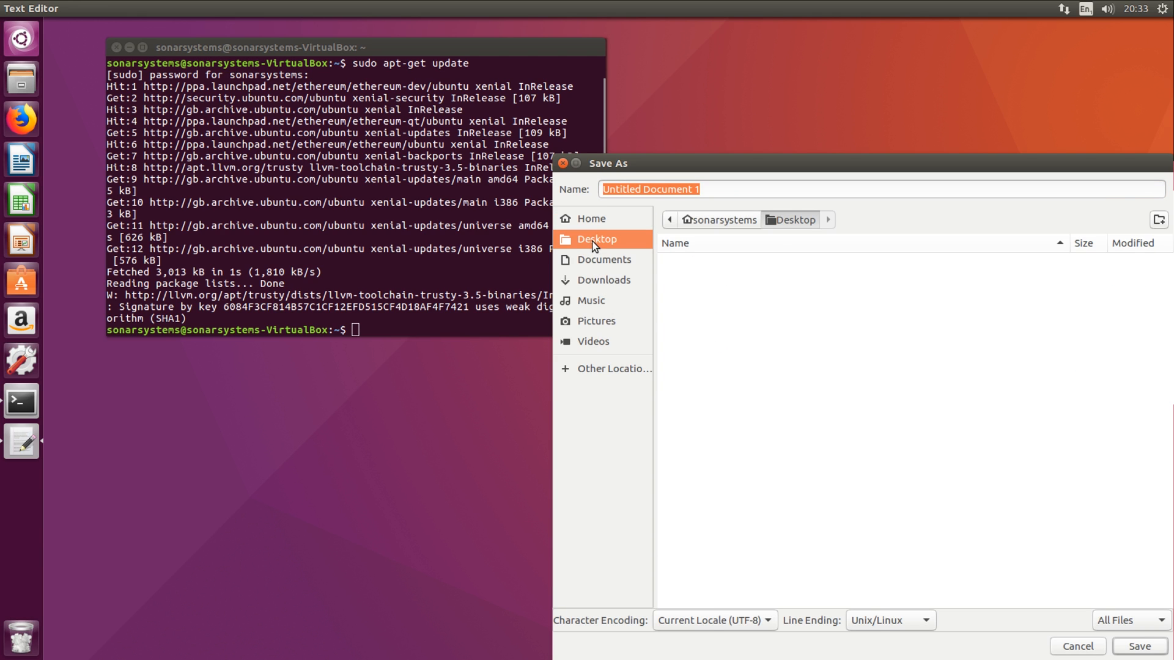
# - Save the document to the Desktop as Hello.py
pyautogui.write('p')
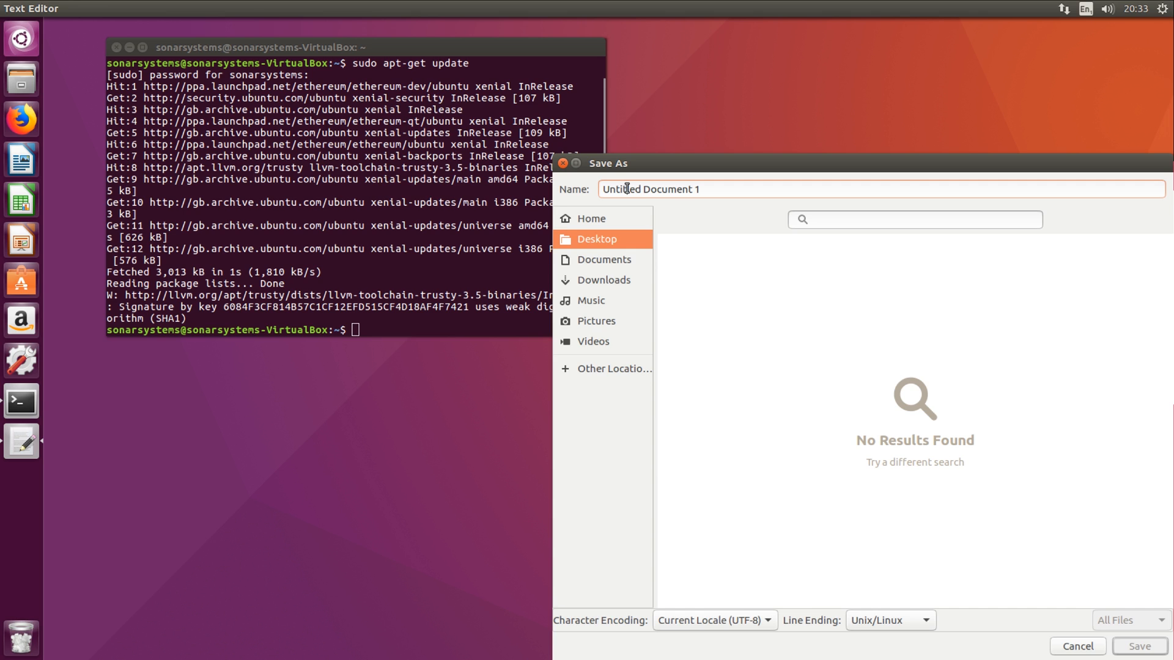
pyautogui.write('He')
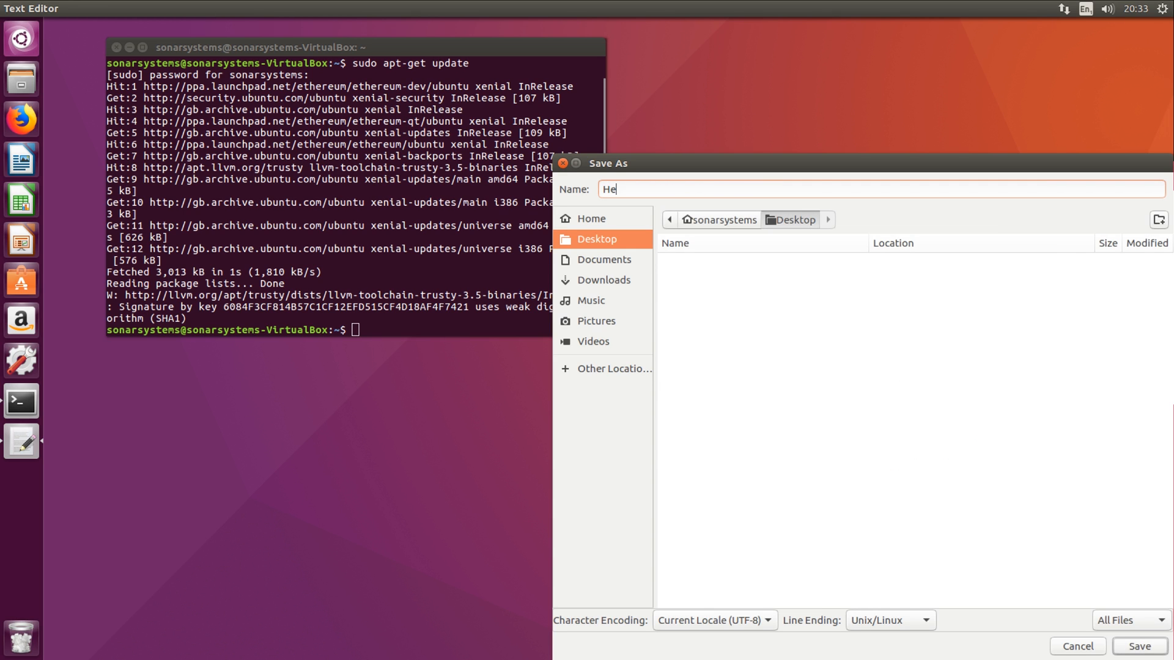
pyautogui.write('llo.pu')
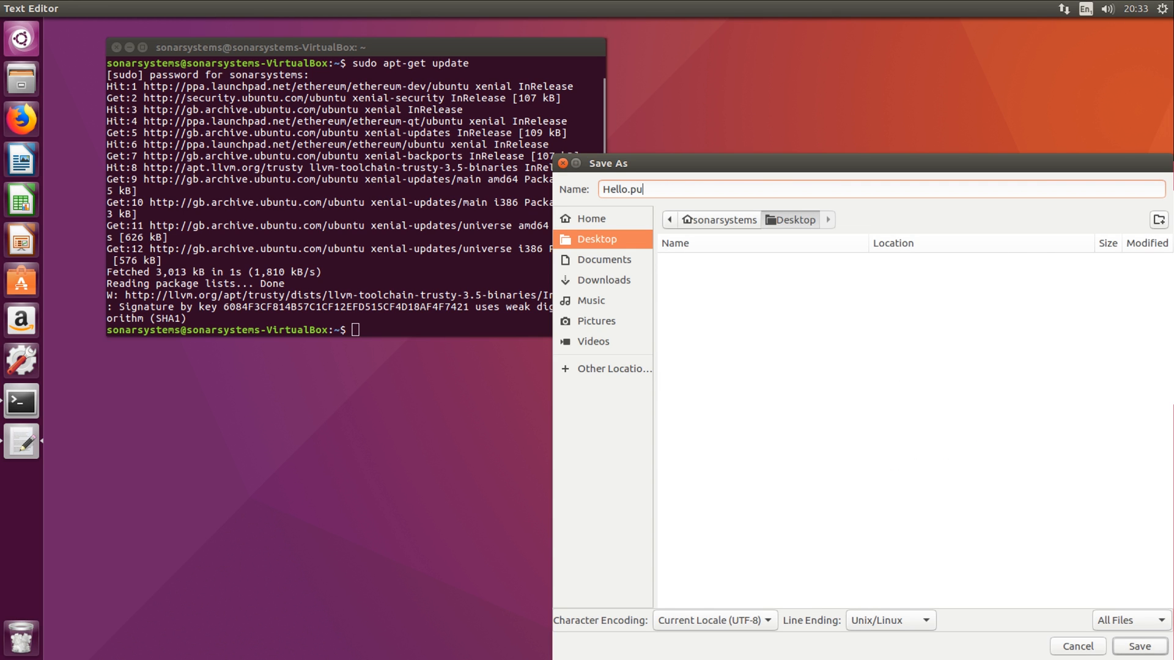
pyautogui.click(1136, 645)
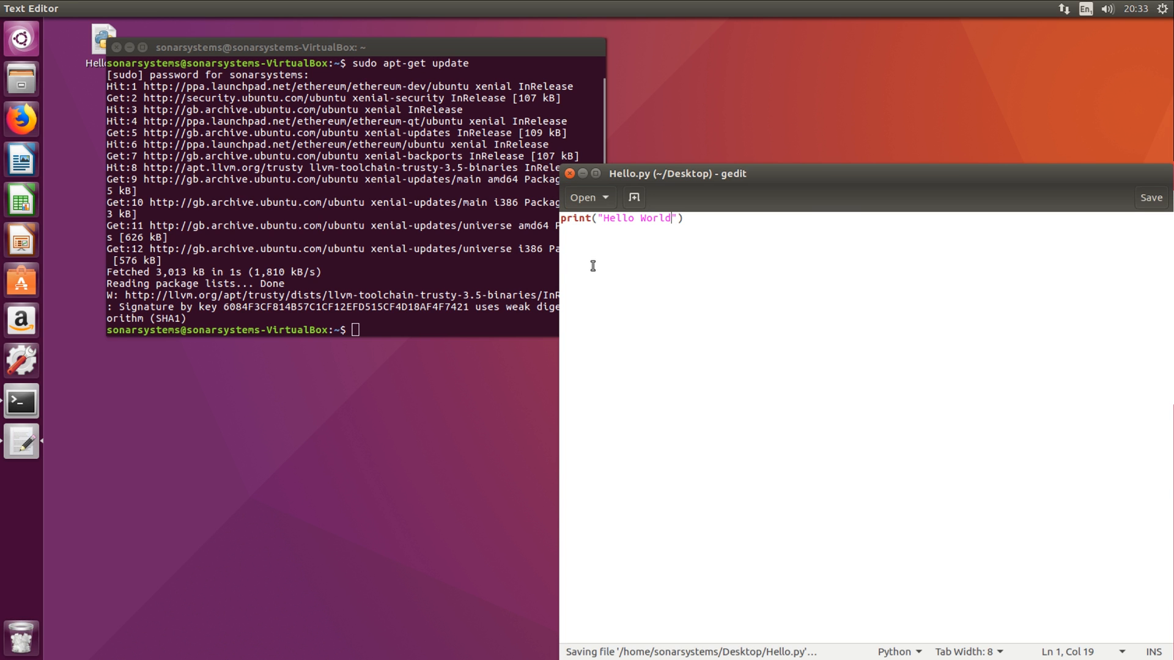
# - Run Hello.py by full path printing Hello World, then cd Desktop and enter python Hello.py
pyautogui.click(252, 48)
pyautogui.write("python '/home/sonarsystems/Desktop/Hello.py")
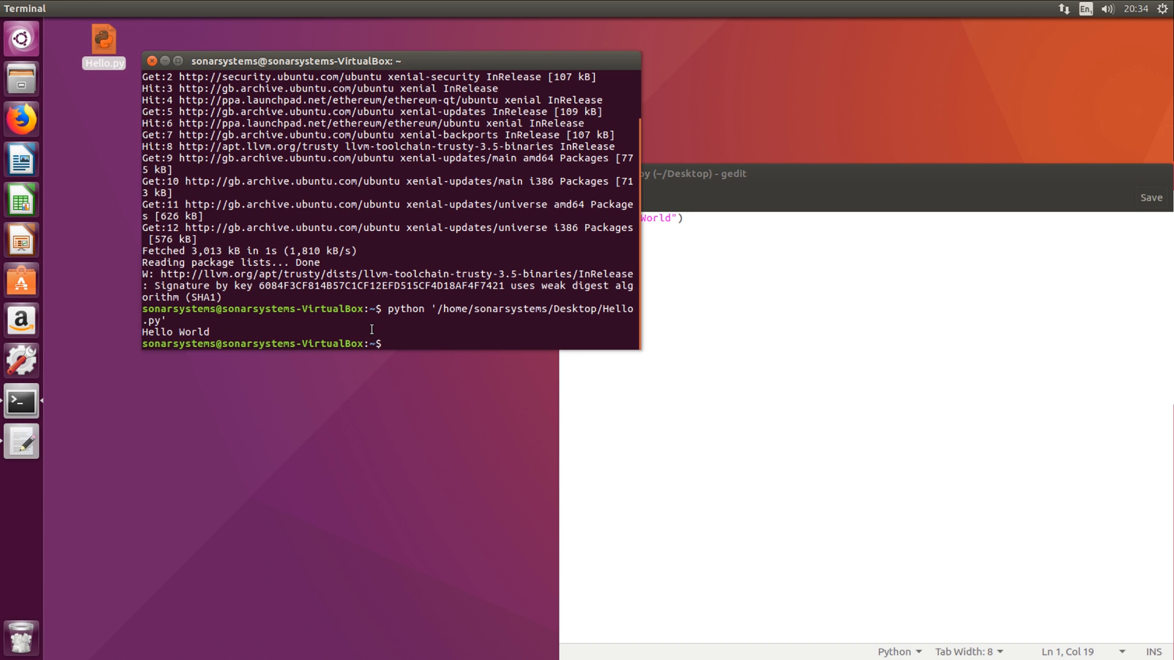
pyautogui.write('cd')
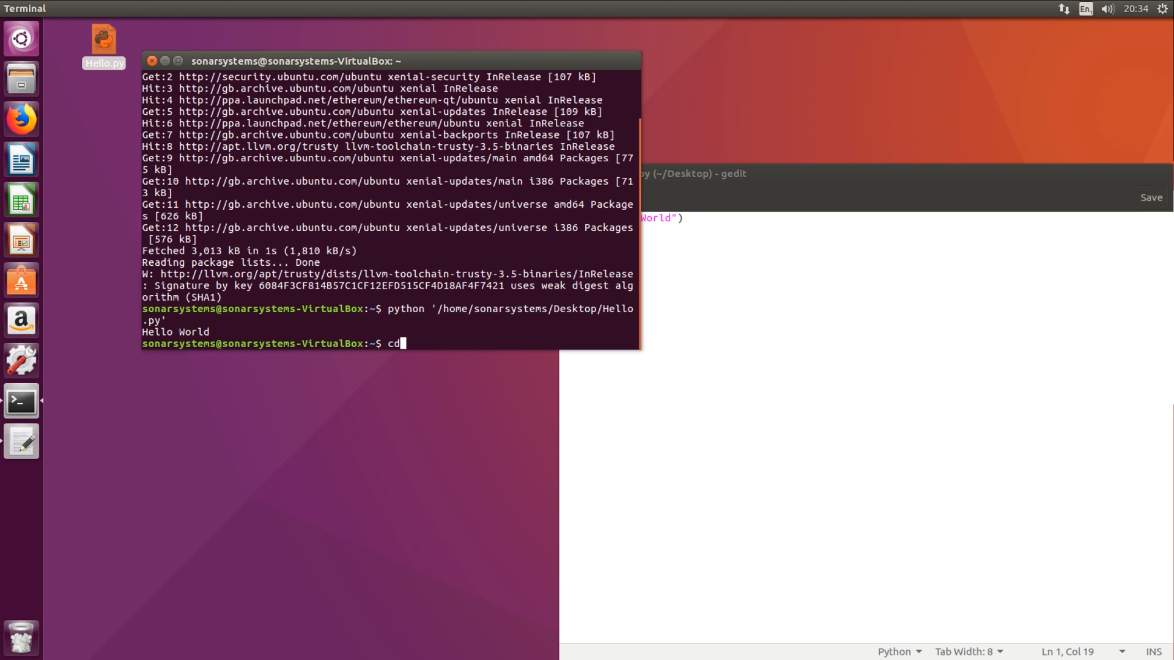
pyautogui.write('Desktop')
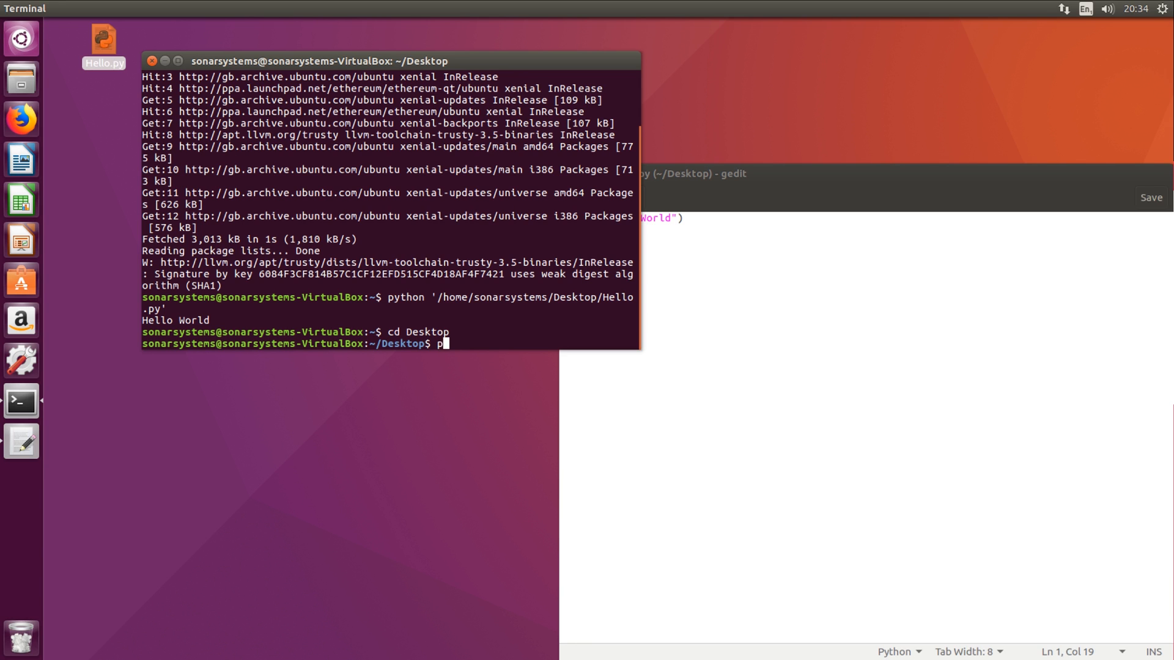
pyautogui.write('ython Hello.')
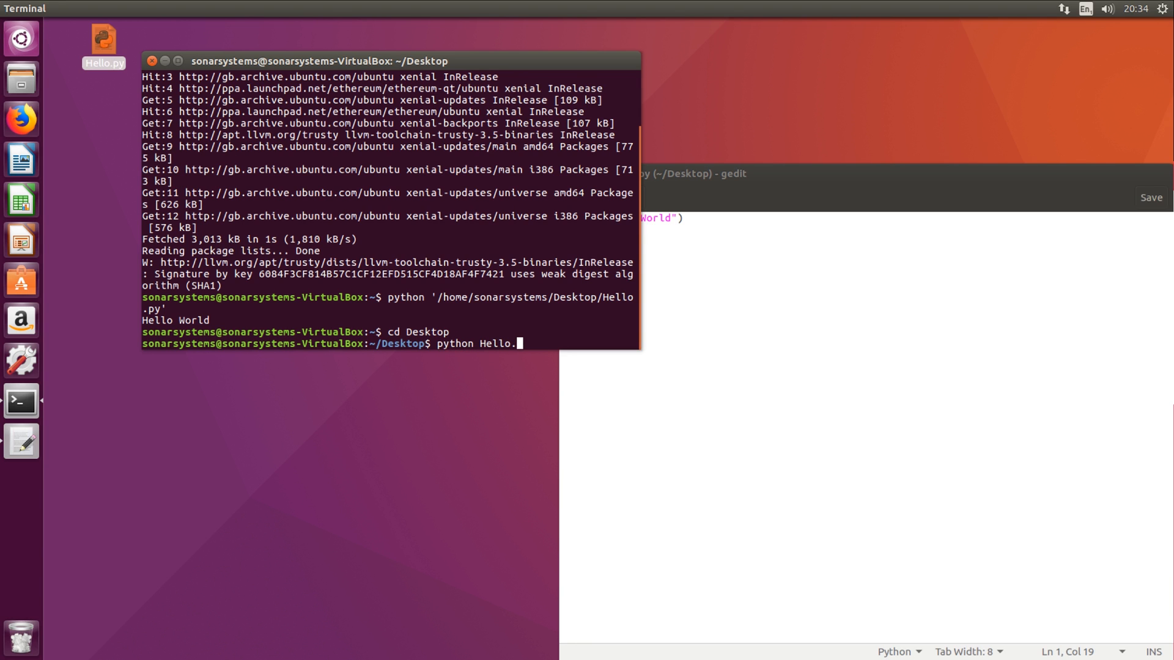